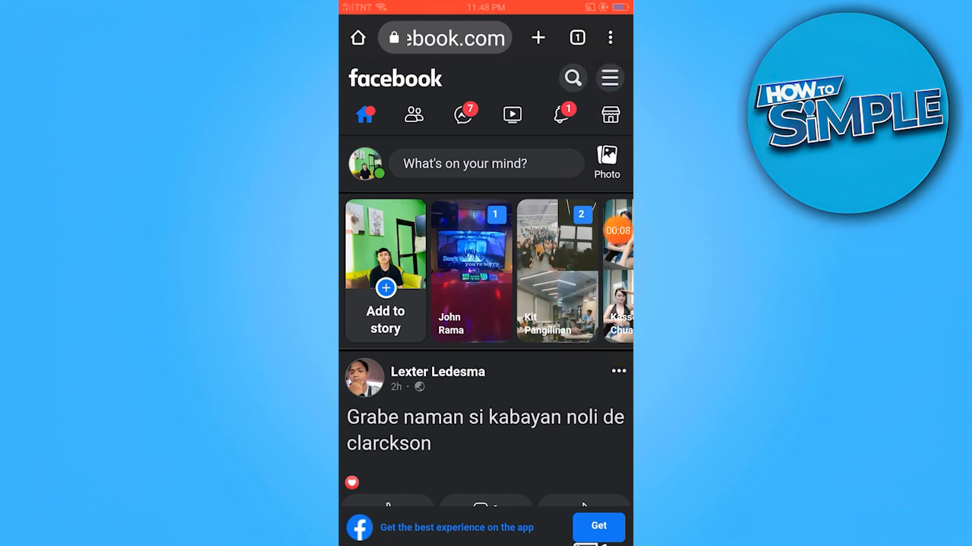
Bring up Chrome's three-dot menu listing the Desktop site option over Facebook.
left_click(610, 36)
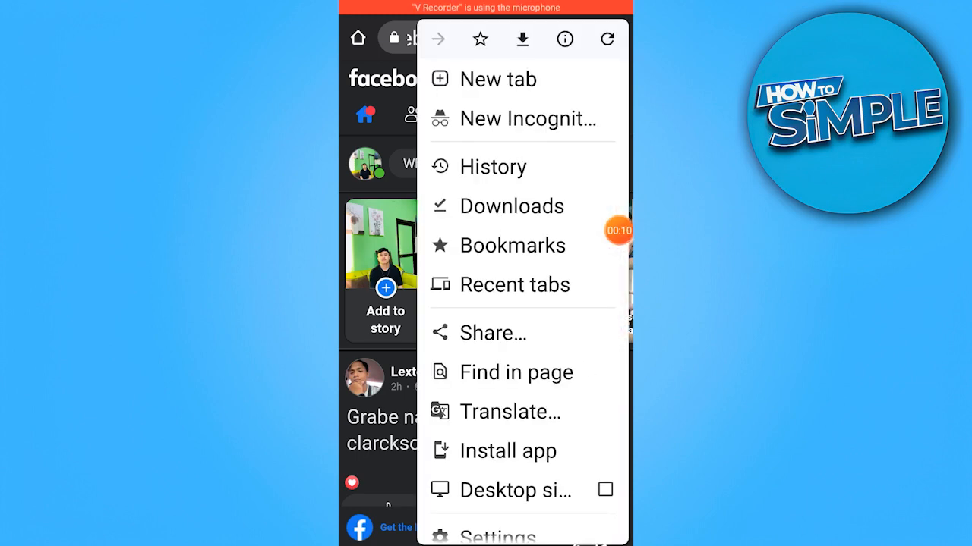